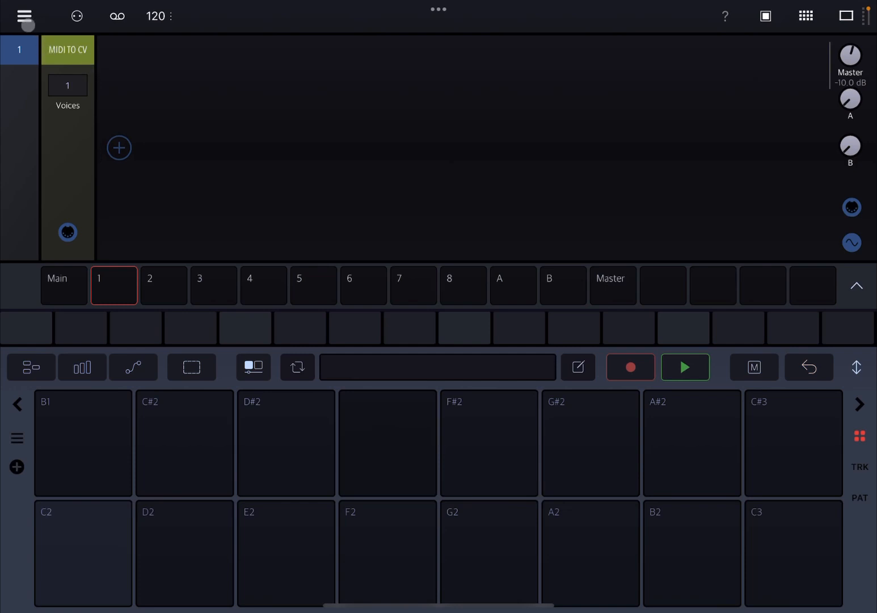
# - Add a Generator > Audio Unit instrument slot and load bs-16i after the MIDI to CV module
pyautogui.click(22, 15)
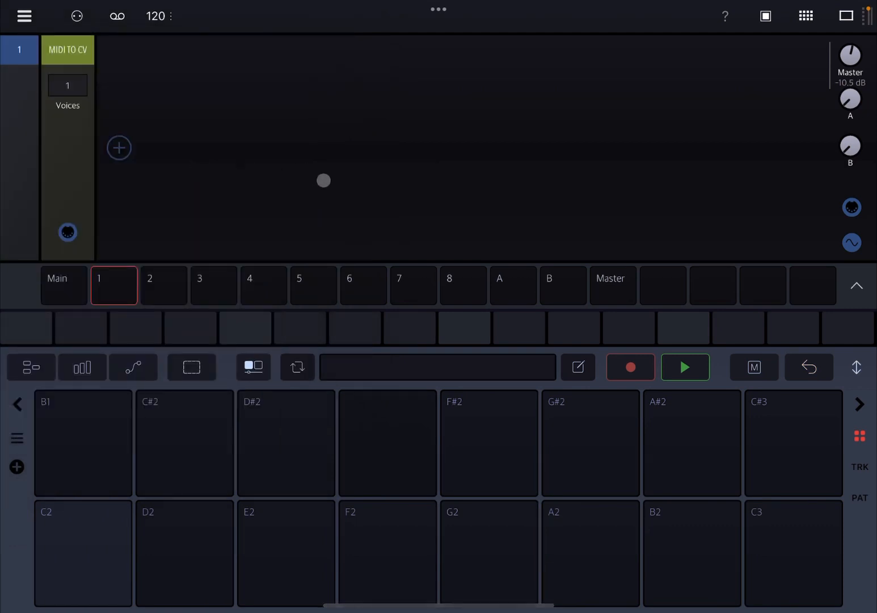
pyautogui.moveTo(456, 268)
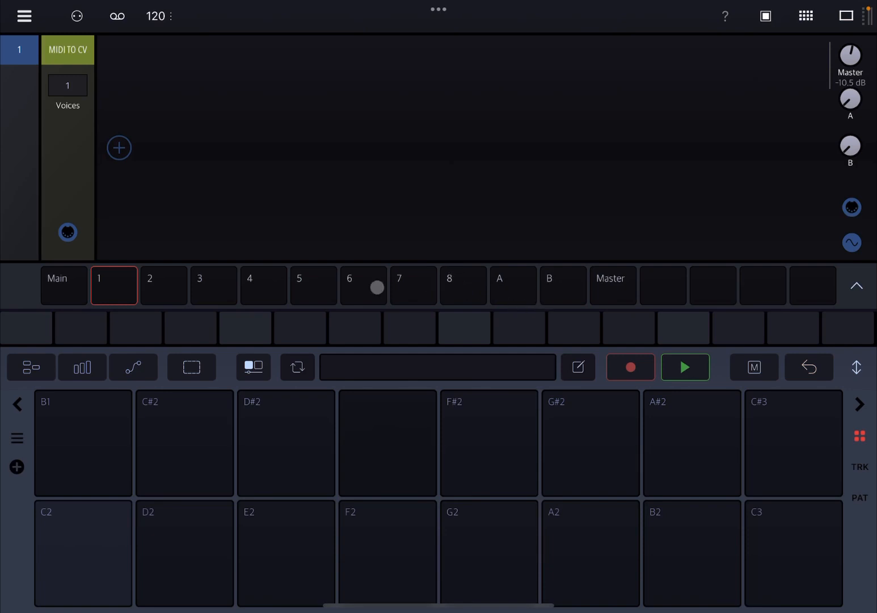
pyautogui.click(119, 147)
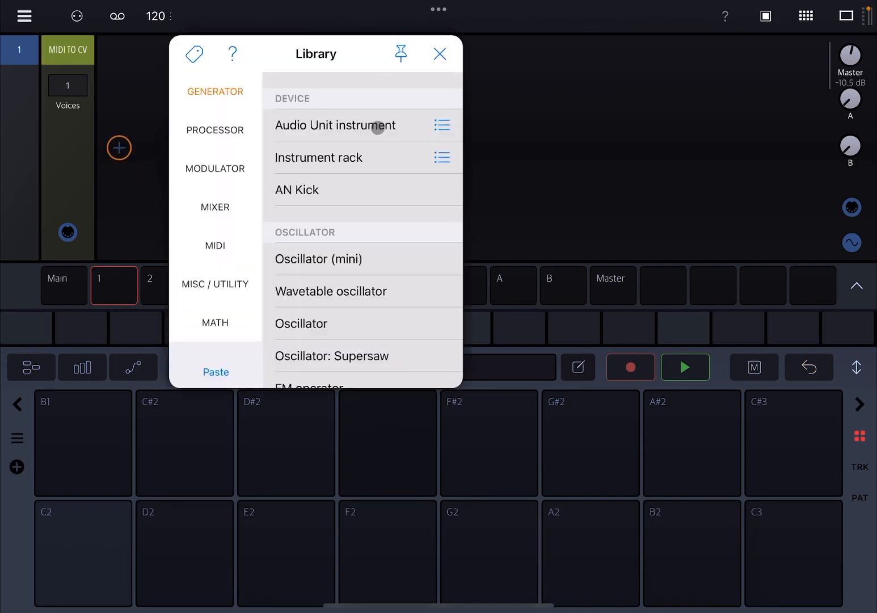
pyautogui.click(335, 125)
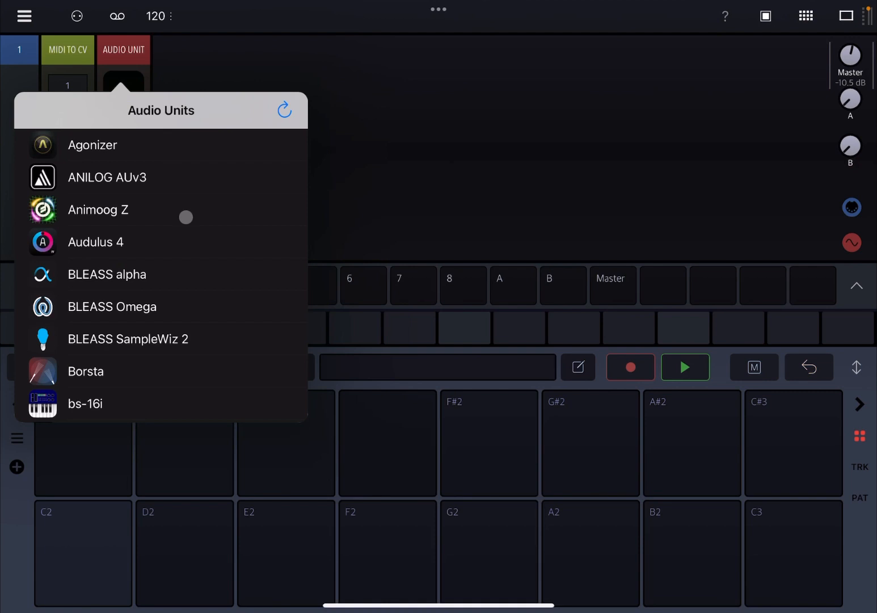
pyautogui.click(85, 404)
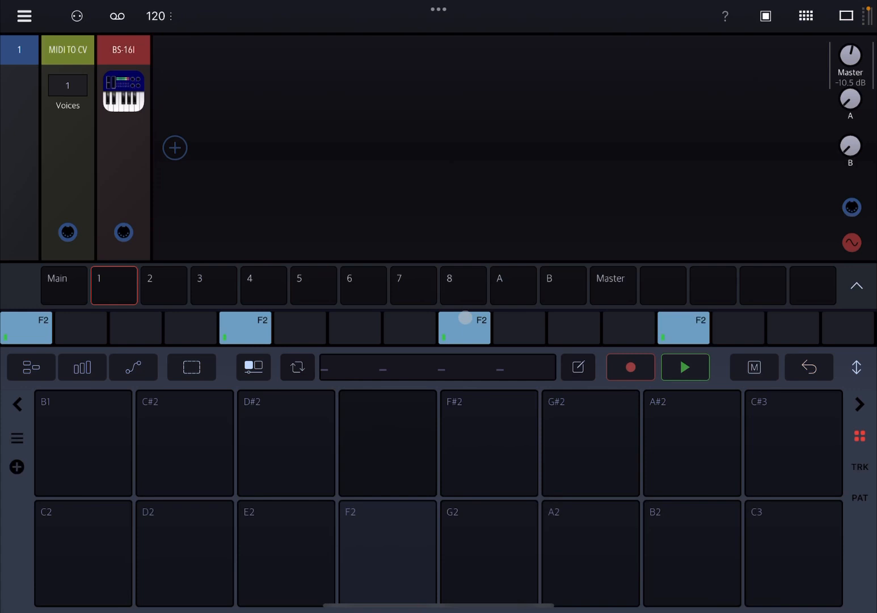
# - Play the track 1 pattern back, stop it, and bring up its four F2 notes in the piano roll
pyautogui.click(686, 366)
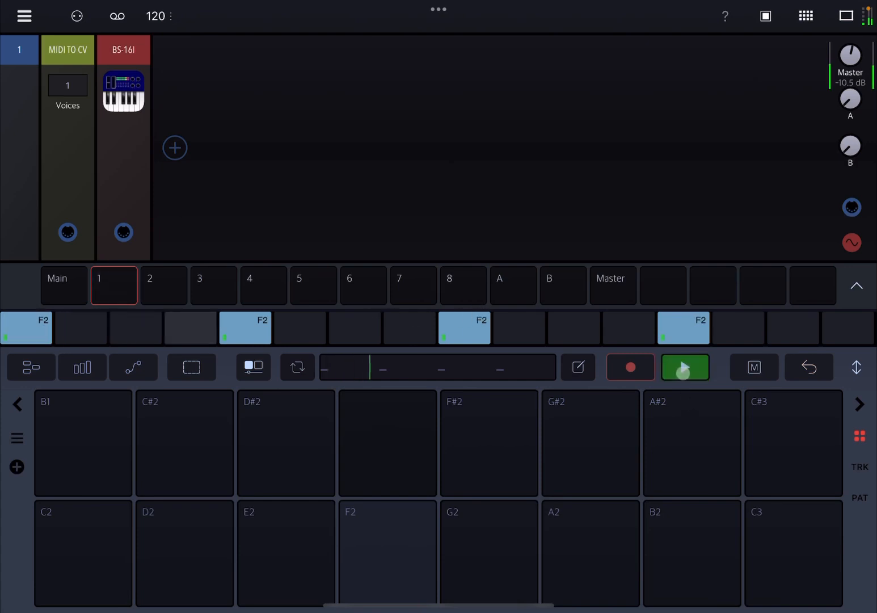
pyautogui.click(685, 367)
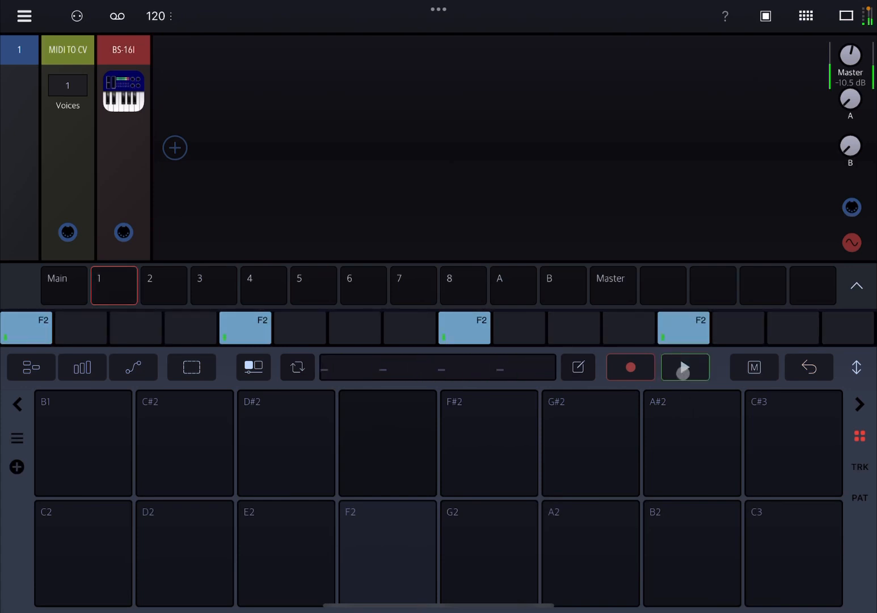
pyautogui.click(685, 366)
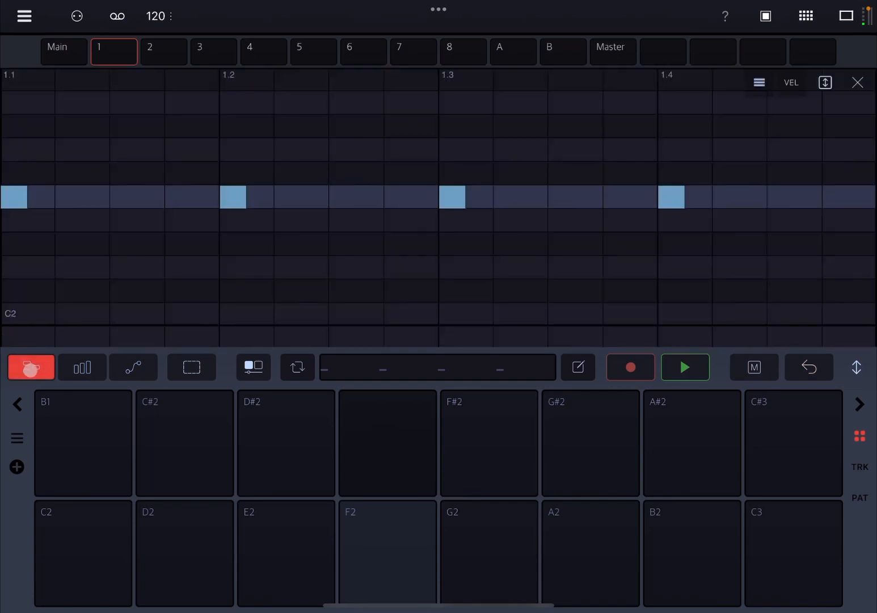
# - Toggle the editor view so the piano roll fills the workspace with the keyboard strip below
pyautogui.click(30, 367)
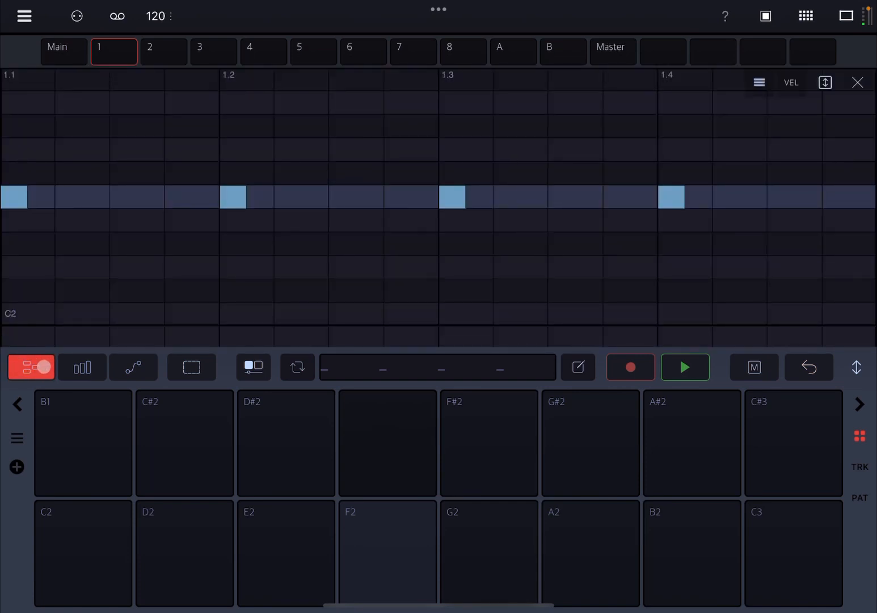
pyautogui.click(30, 367)
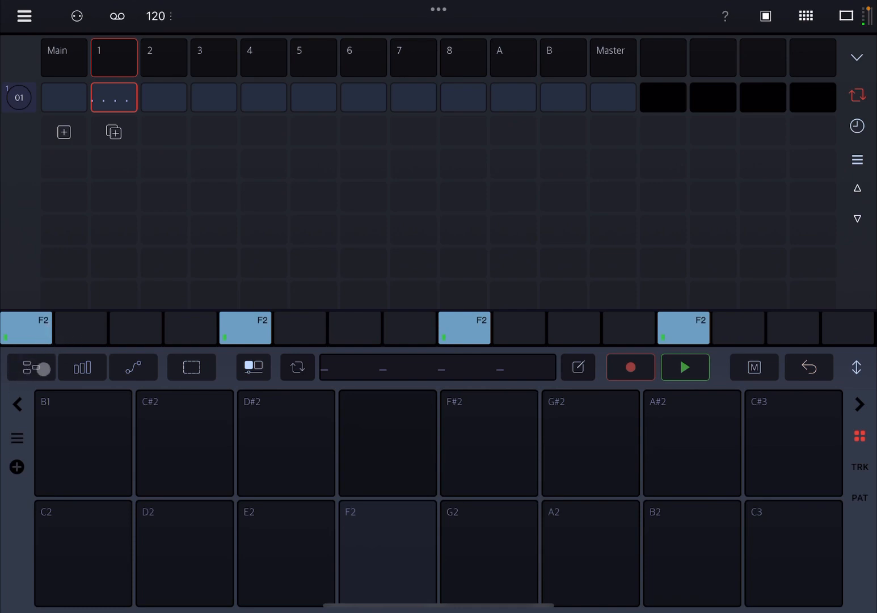
pyautogui.click(30, 368)
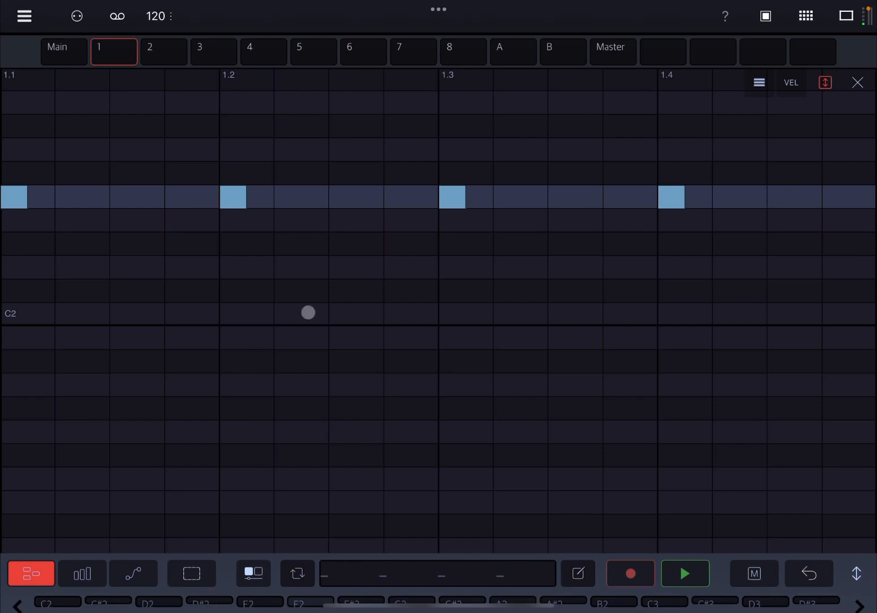
# - Draw a long low-octave note beneath the F2 hits, spanning the second half of beat two
pyautogui.click(301, 291)
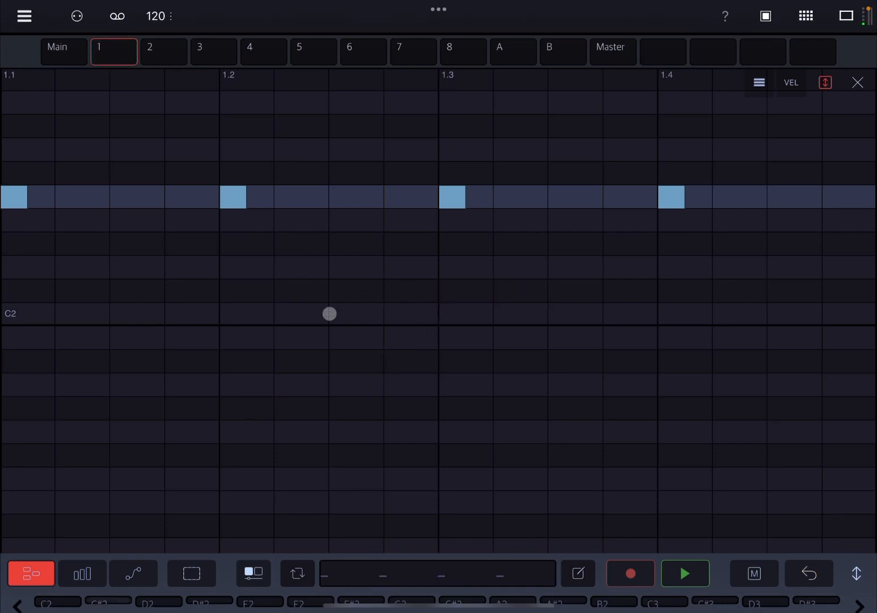
pyautogui.click(356, 291)
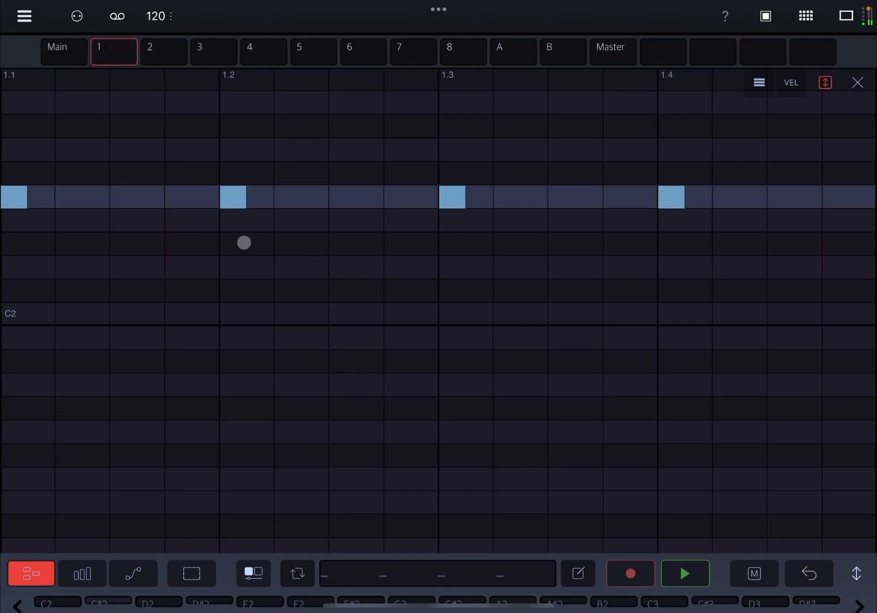
pyautogui.click(246, 313)
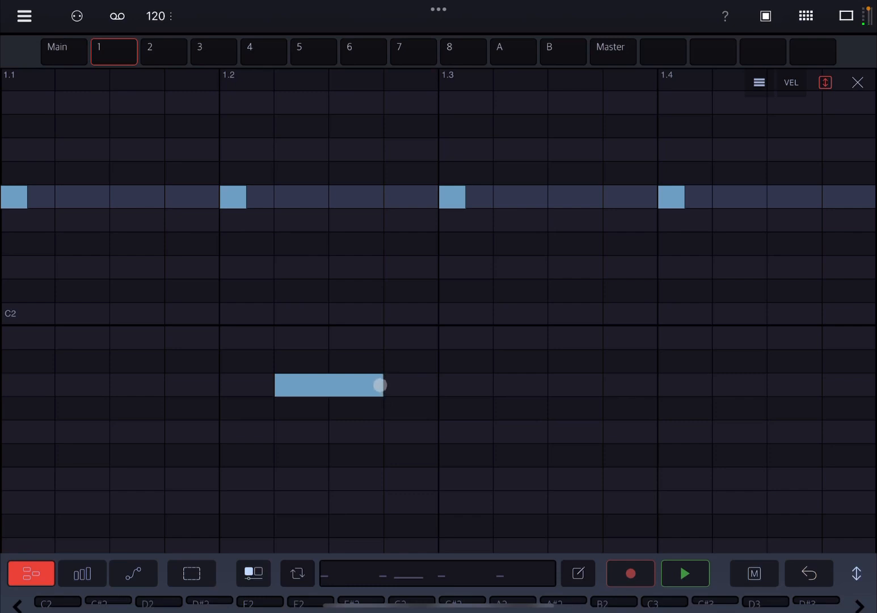
pyautogui.click(329, 385)
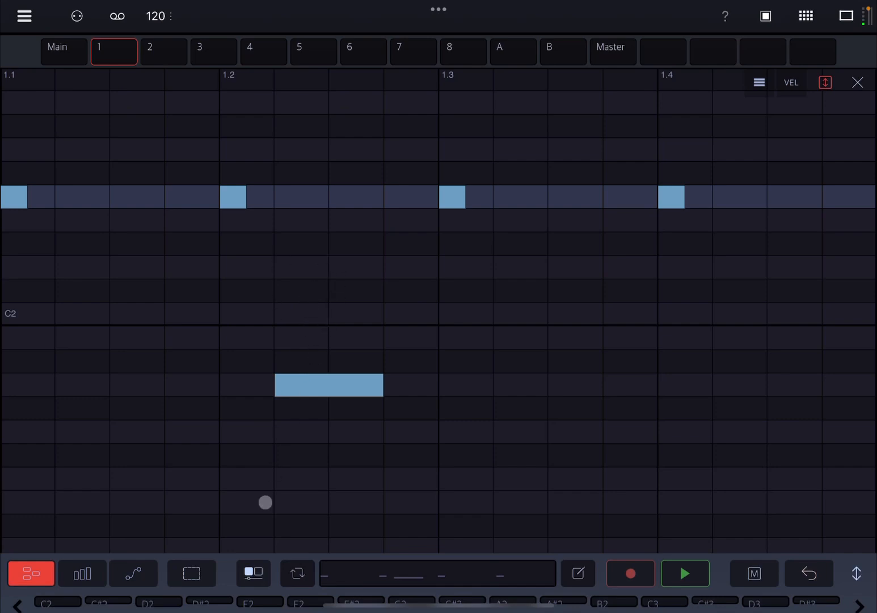
pyautogui.click(192, 572)
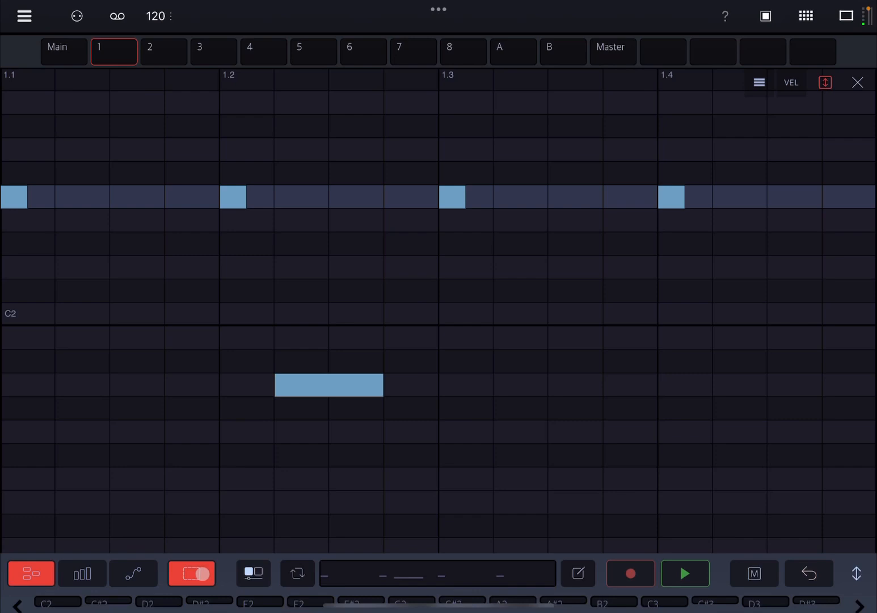
pyautogui.click(191, 573)
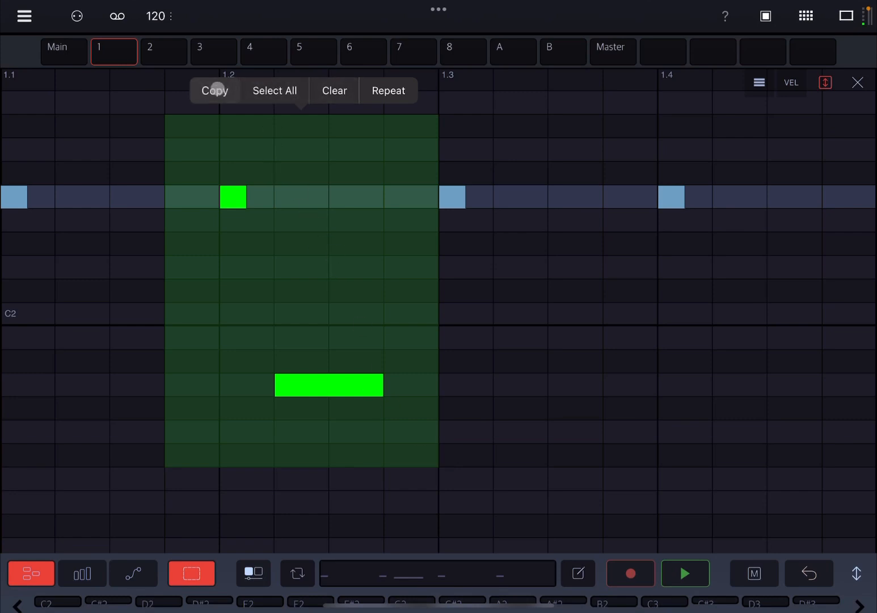
pyautogui.click(275, 91)
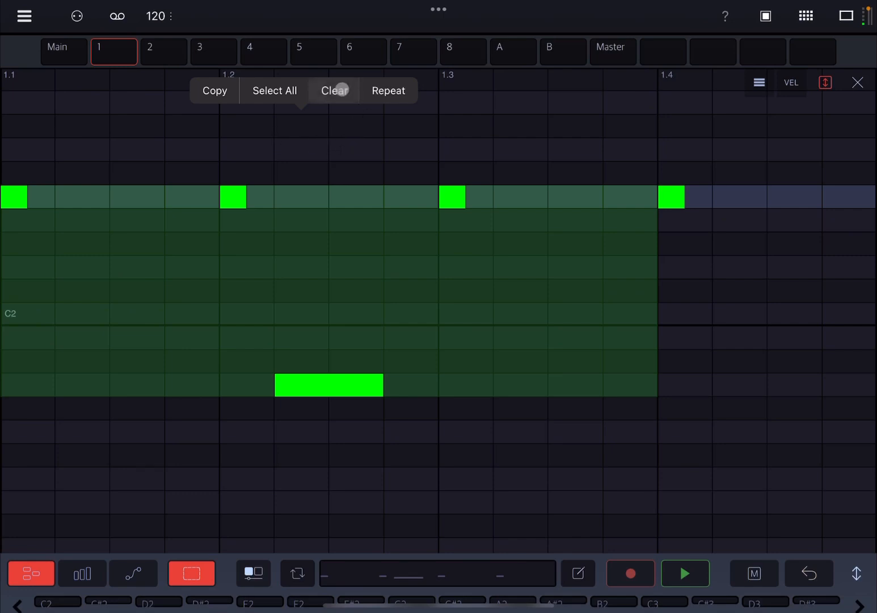
pyautogui.click(333, 91)
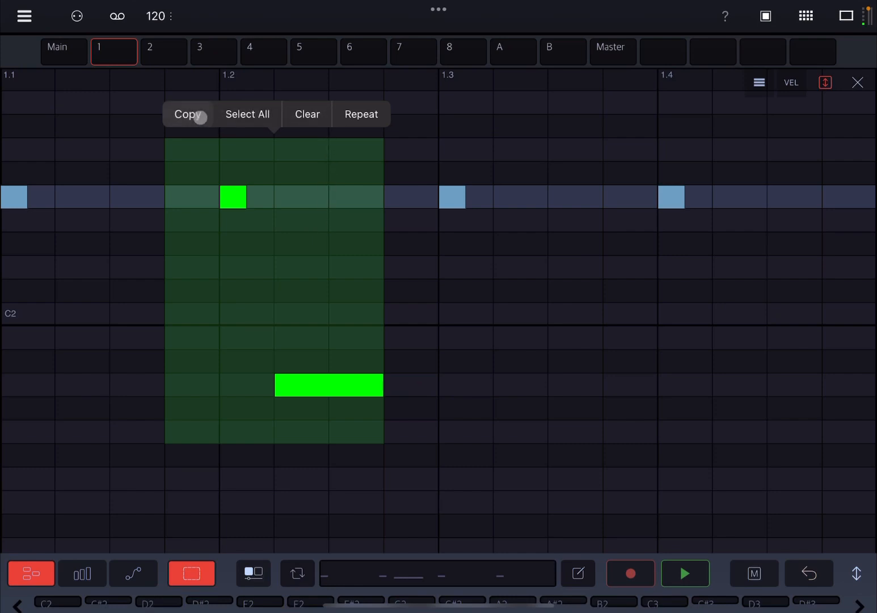
pyautogui.click(307, 113)
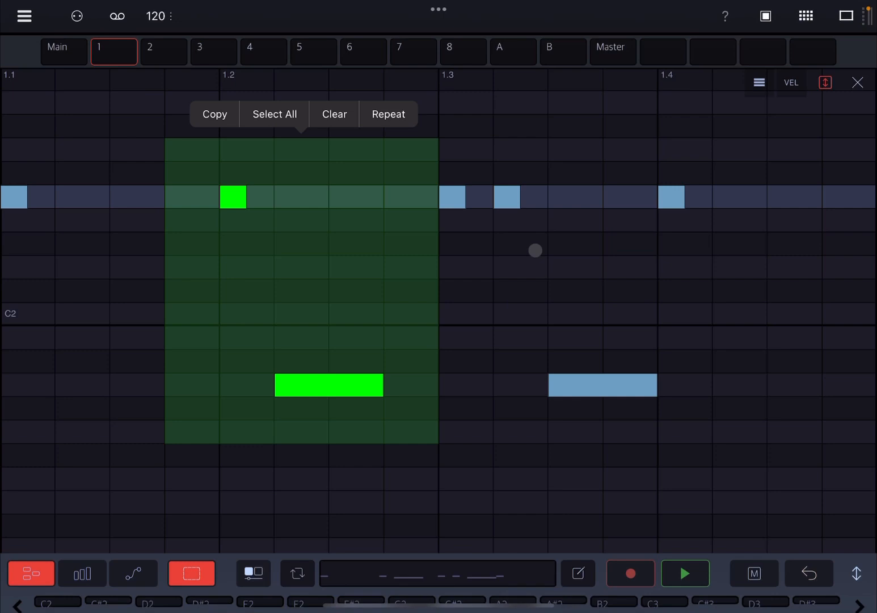
pyautogui.moveTo(486, 231)
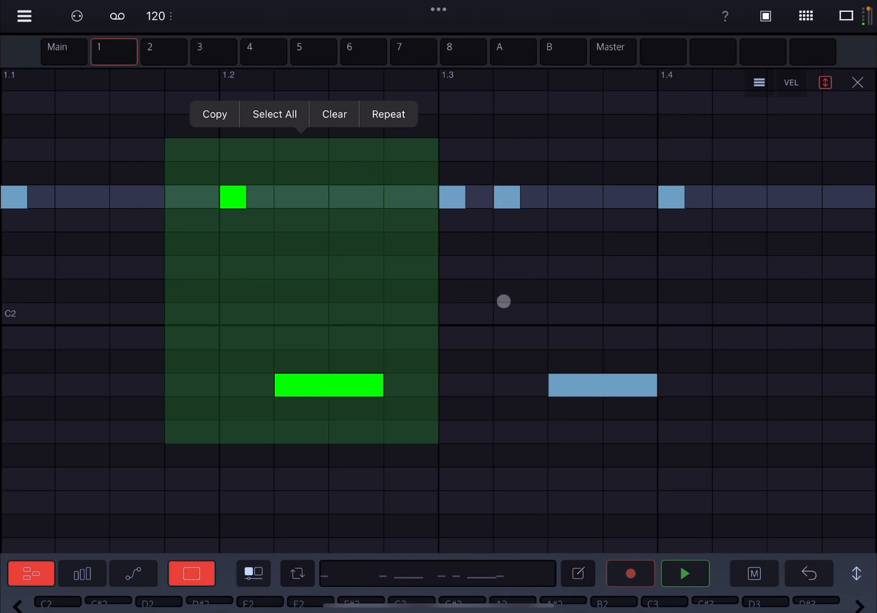
pyautogui.moveTo(788, 530)
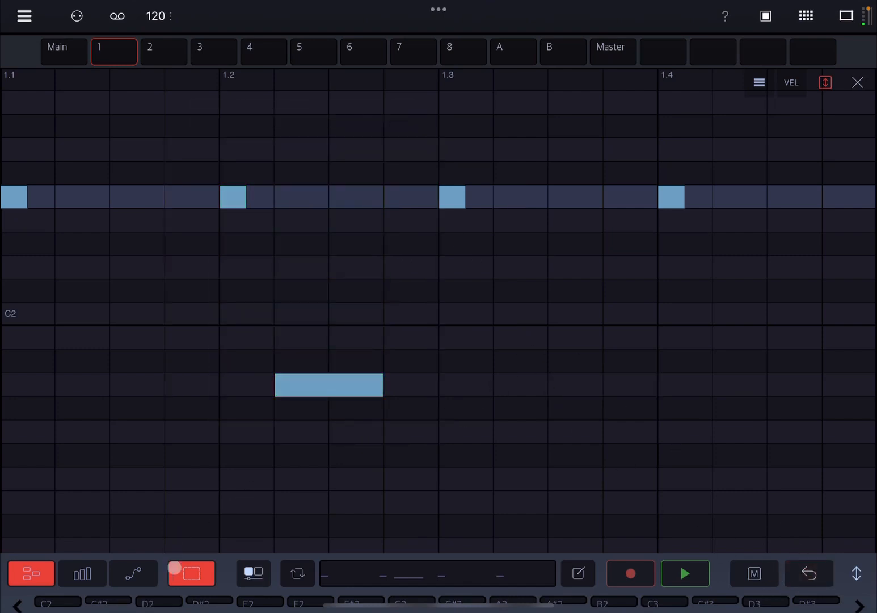
# - Turn off selection mode to return to direct note editing
pyautogui.click(191, 572)
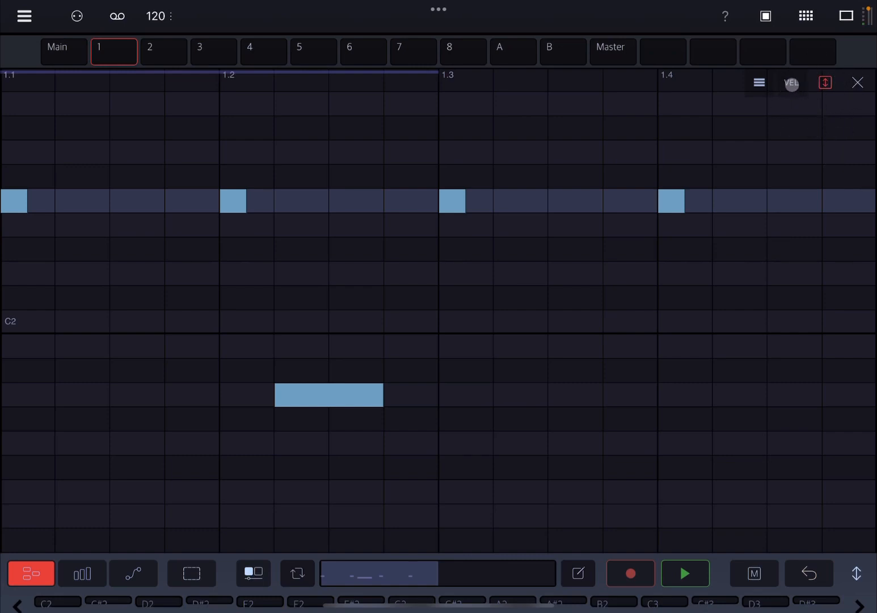
pyautogui.click(672, 201)
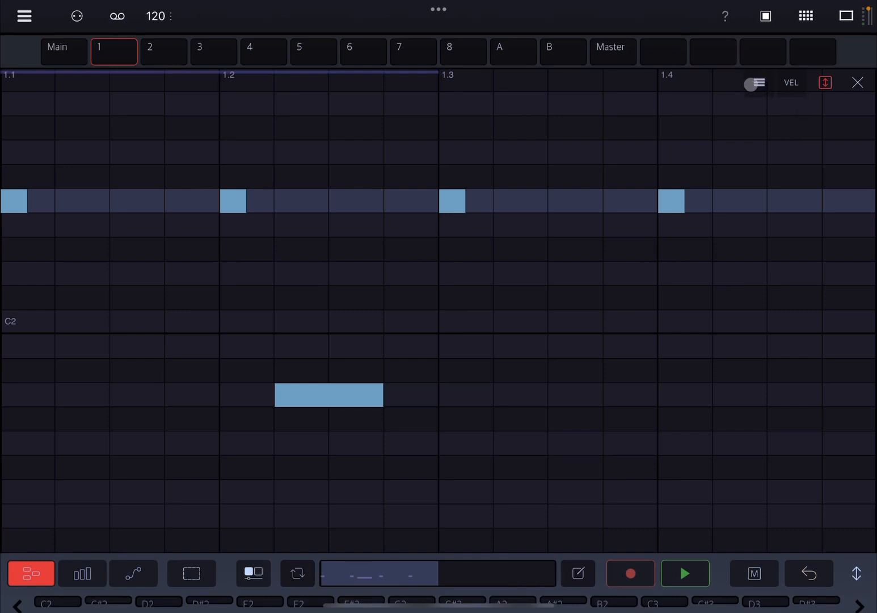
# - Show the extra note-editing options and switch QUAN off for free placement
pyautogui.click(756, 82)
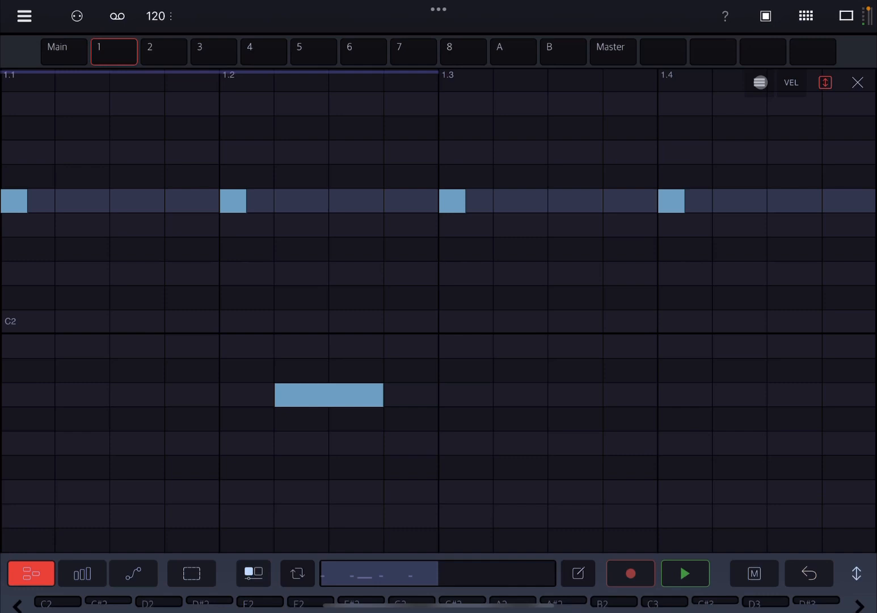
pyautogui.click(760, 83)
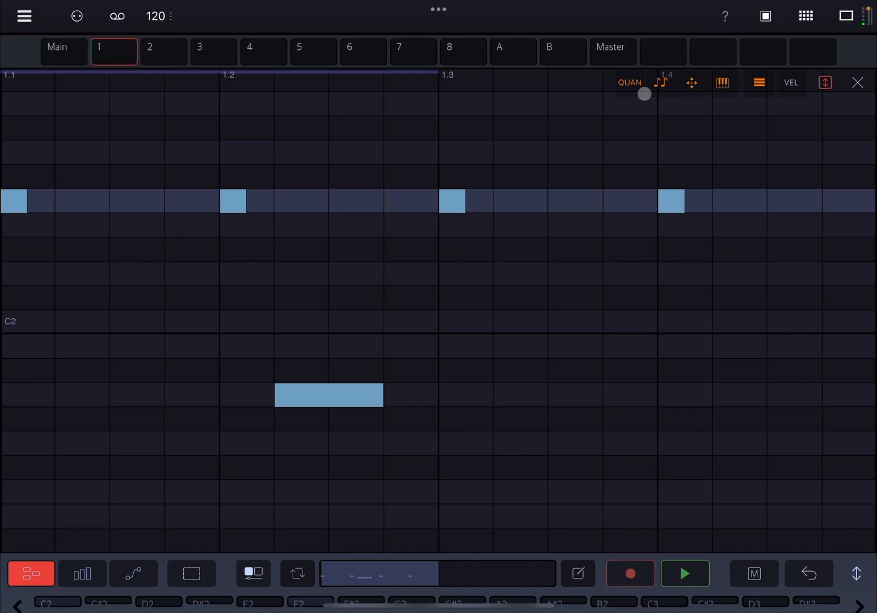
pyautogui.click(504, 323)
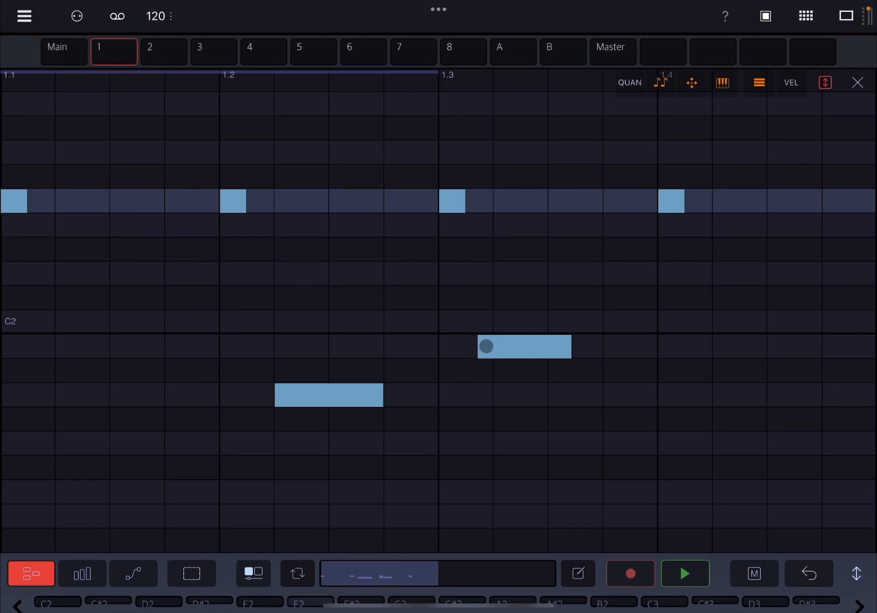
# - Place a note just after beat 1.3 below C2 and another just before it above C2
pyautogui.click(524, 346)
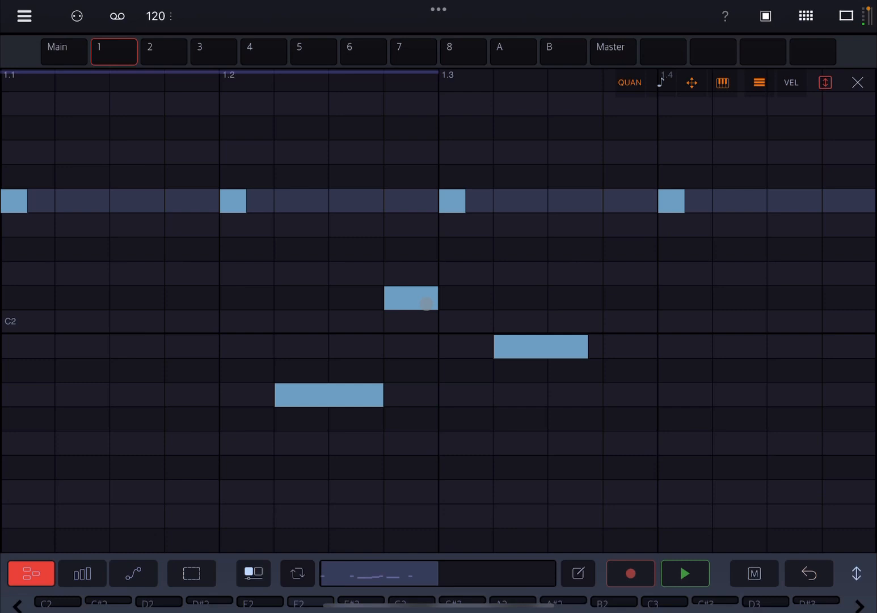
pyautogui.click(411, 298)
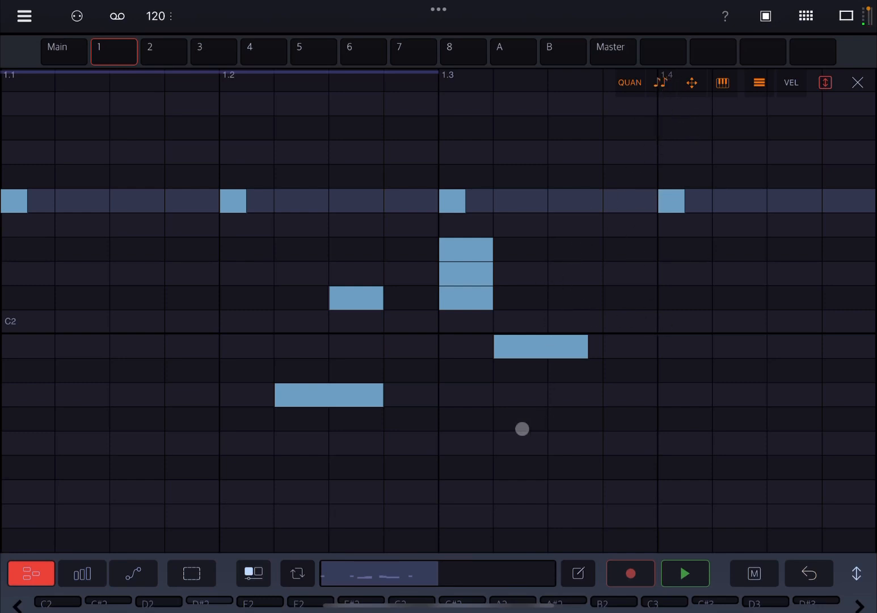
# - Add a stacked three-note chord in the middle of beat one
pyautogui.click(136, 395)
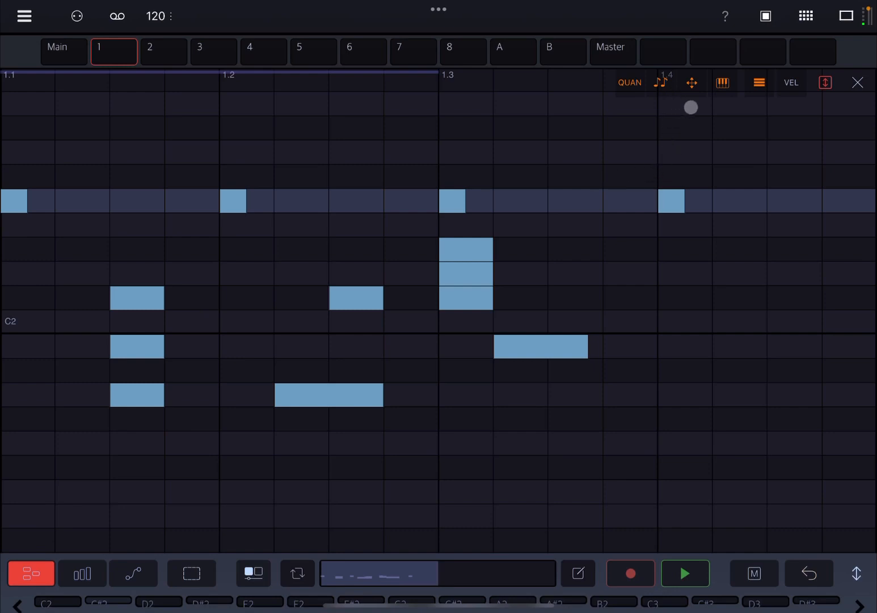
pyautogui.moveTo(593, 210)
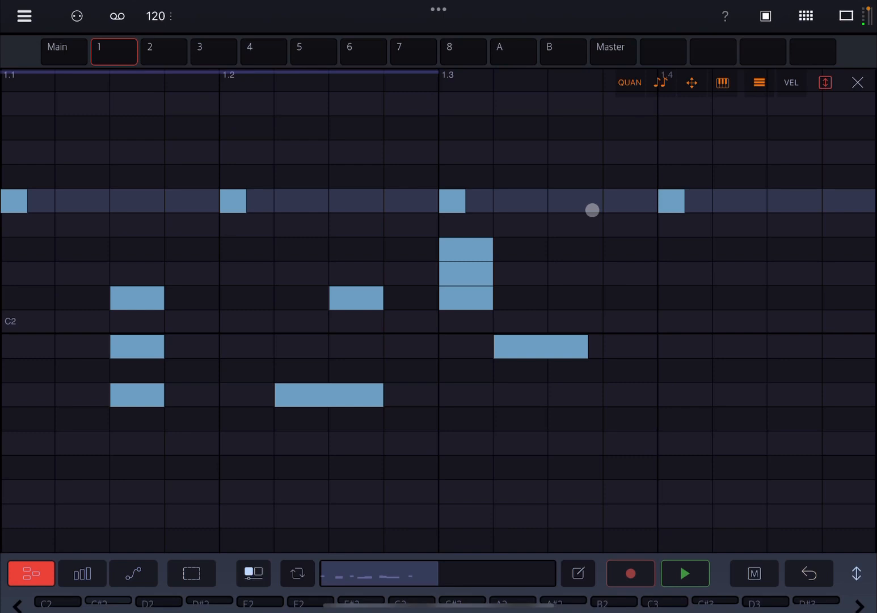
# - Add staggered notes near C2 on beat 1.4 and just after it
pyautogui.click(684, 395)
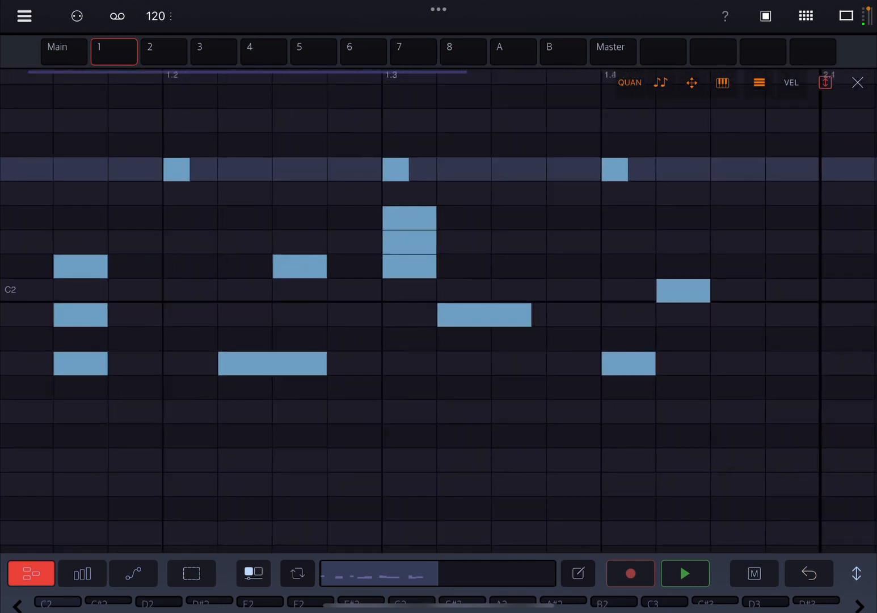
pyautogui.click(738, 412)
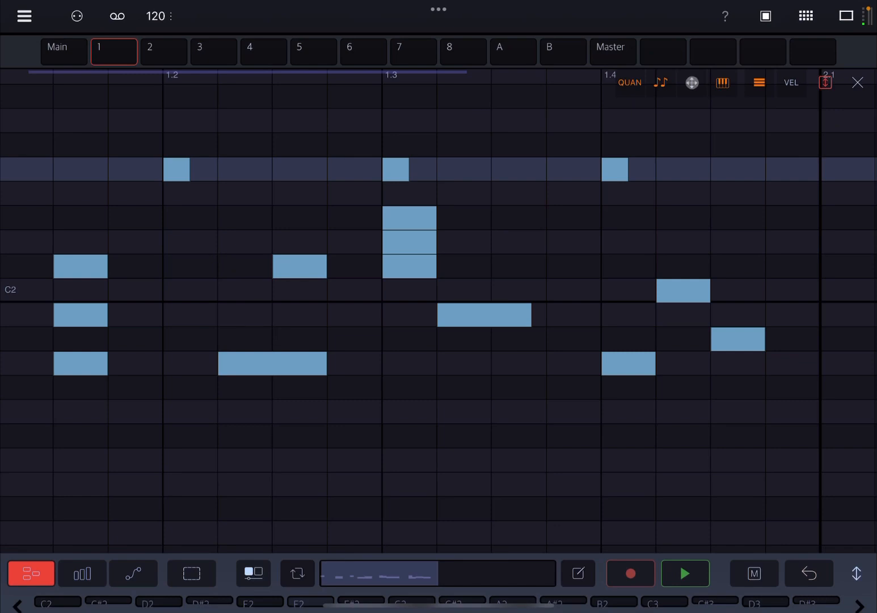
# - Display the playable on-screen keyboard under the note grid
pyautogui.click(692, 83)
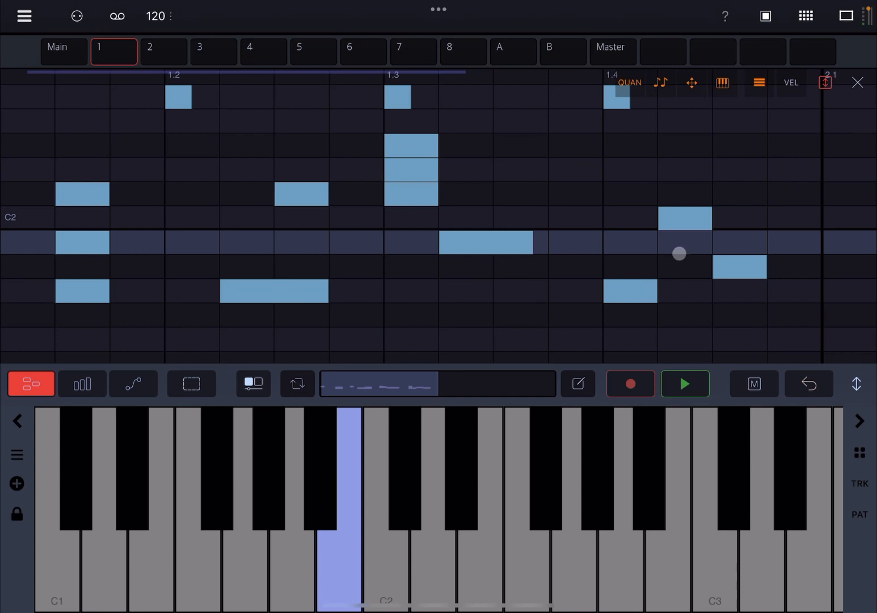
pyautogui.click(721, 83)
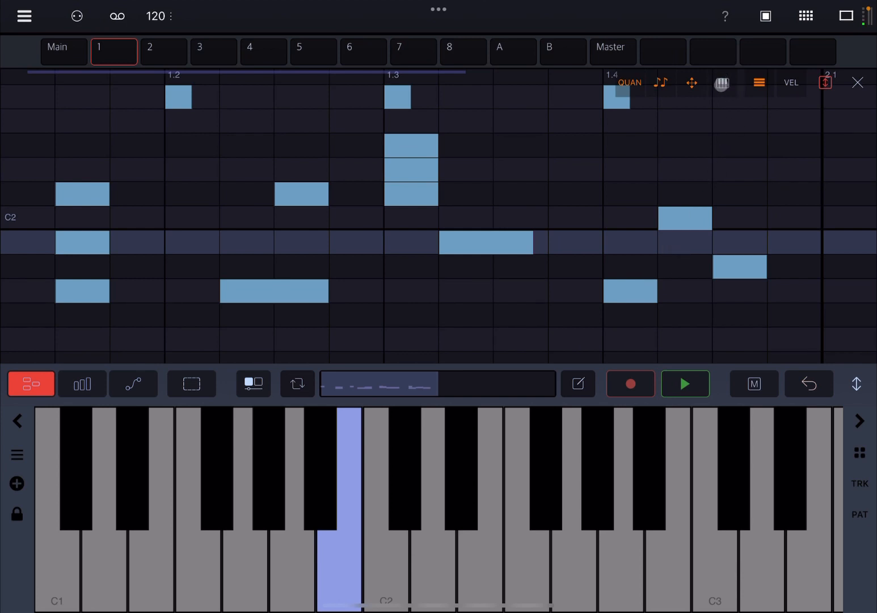